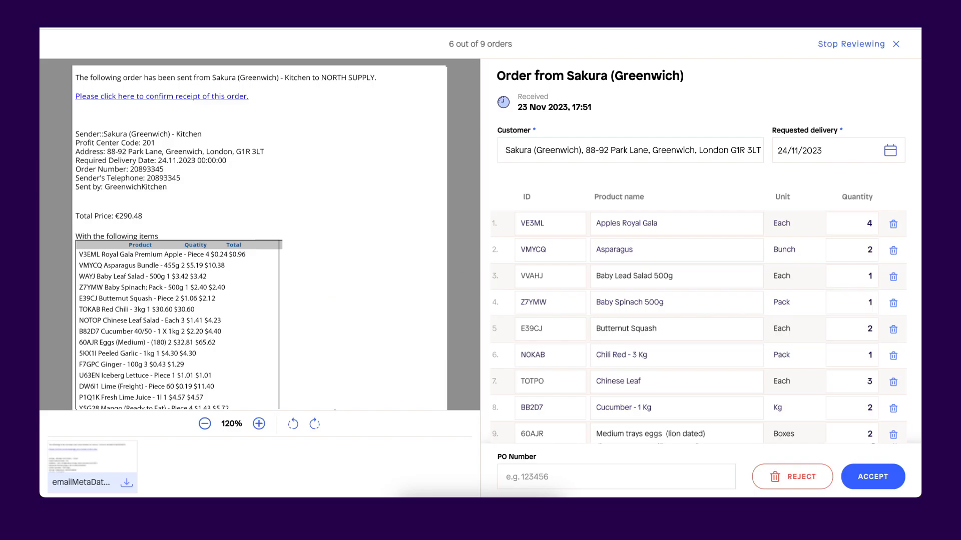
- Scroll the Tupac order down to its product list before moving to the Marketing page
scroll(down, 3)
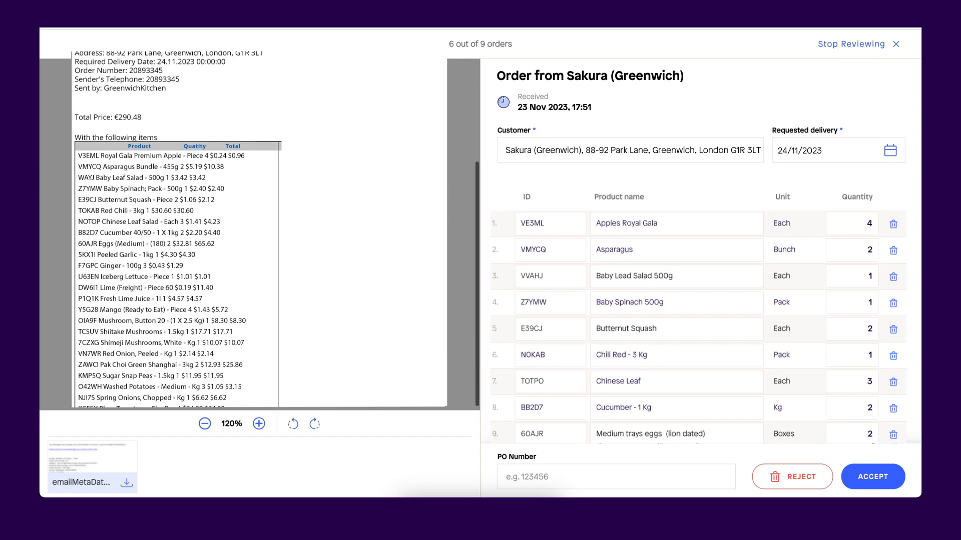
scroll(down, 3)
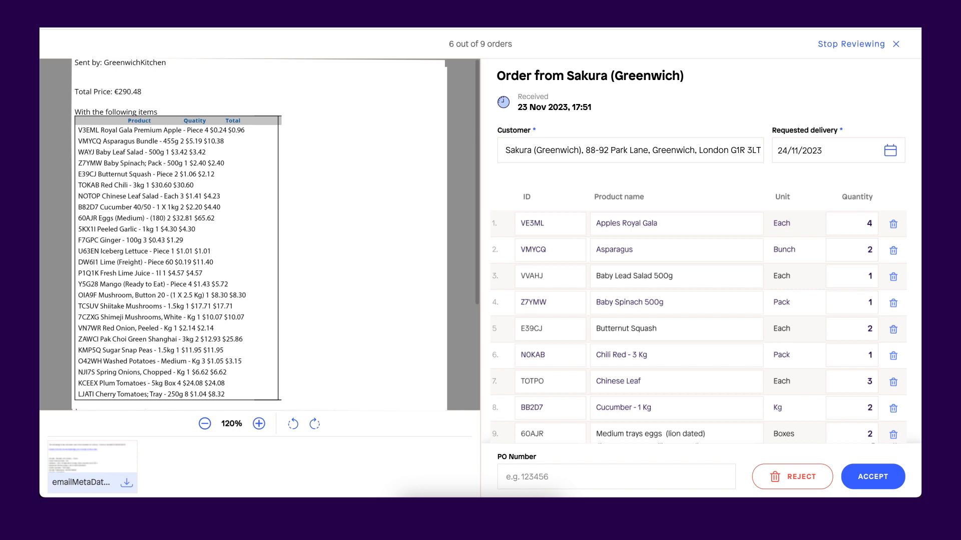
scroll(down, 3)
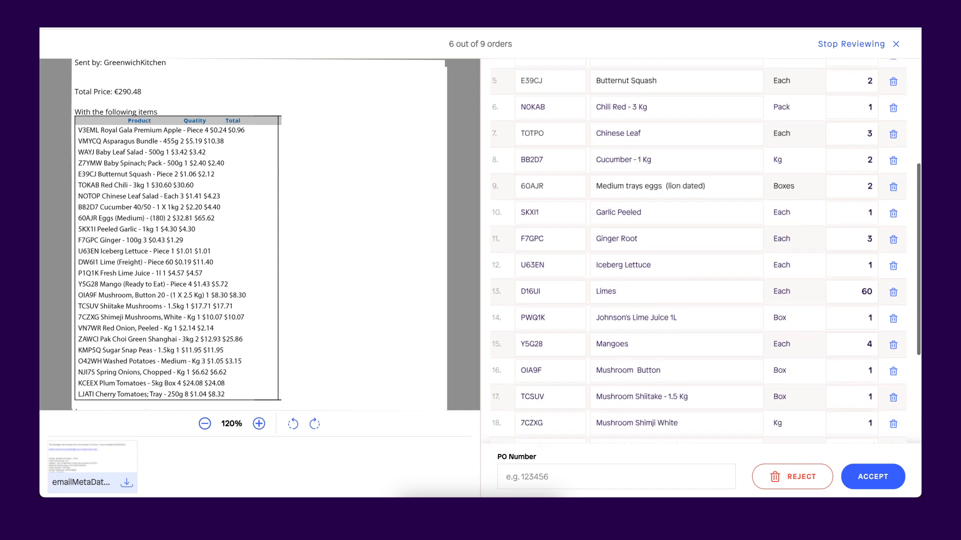
scroll(down, 3)
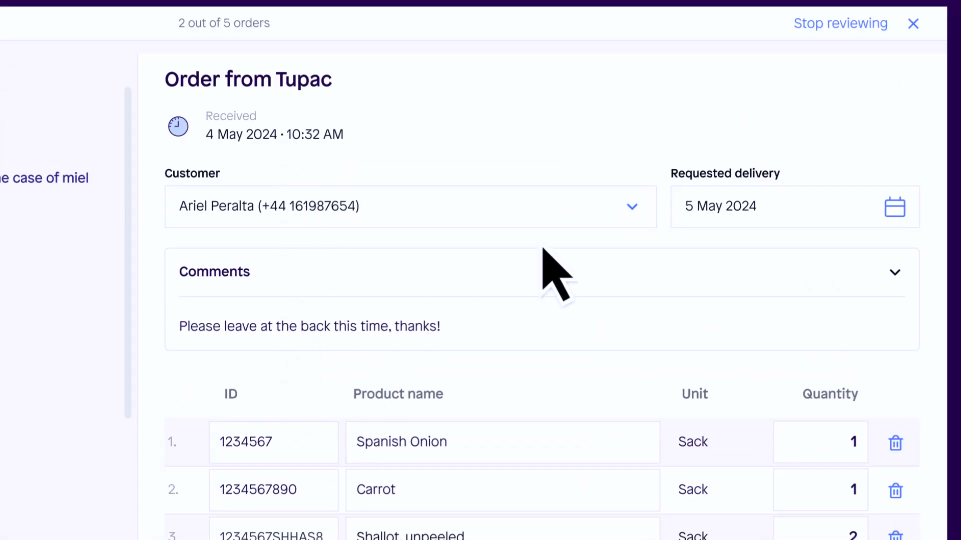
scroll(down, 3)
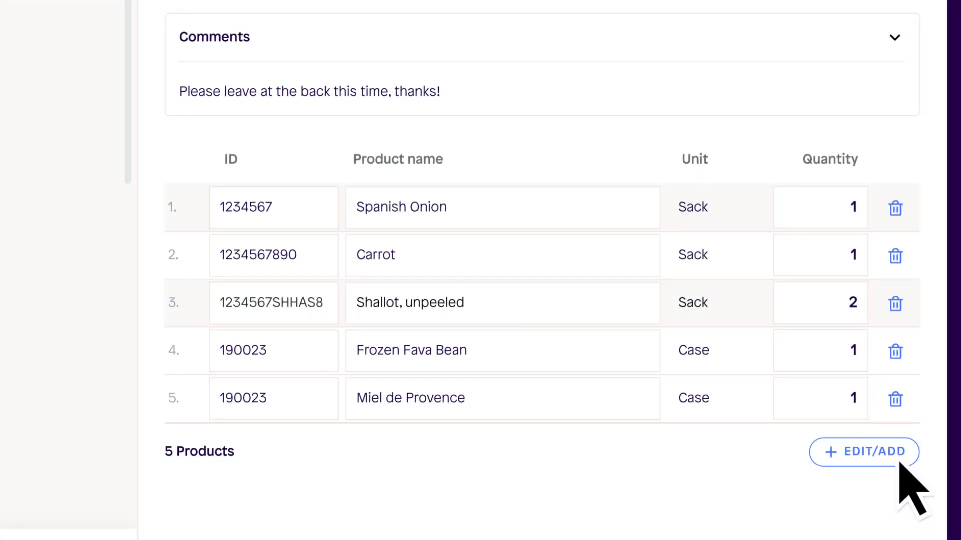
scroll(down, 3)
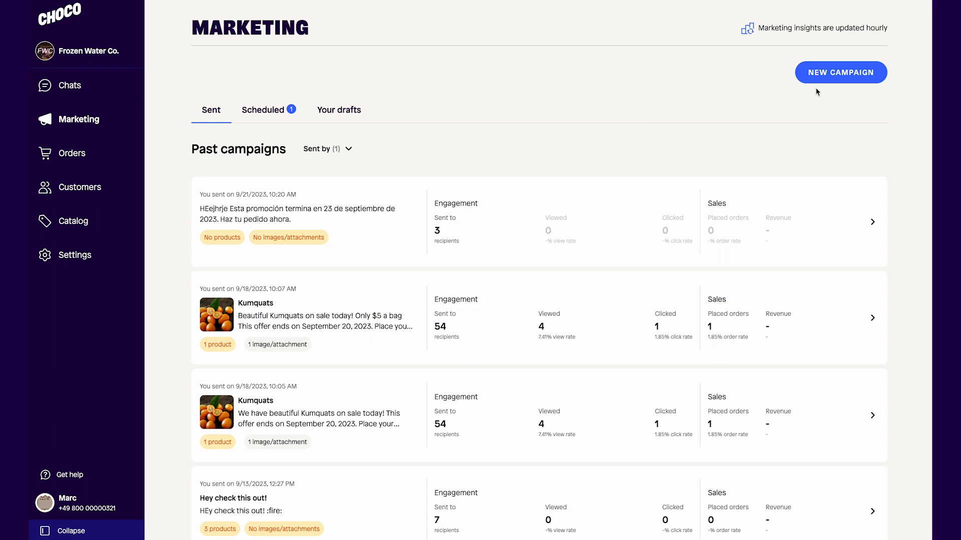
- Create campaign 'Kum' with message 'Beautiful Kumquats on sale today! Only $5 a bag' and deadline 23 September 2023
click(840, 72)
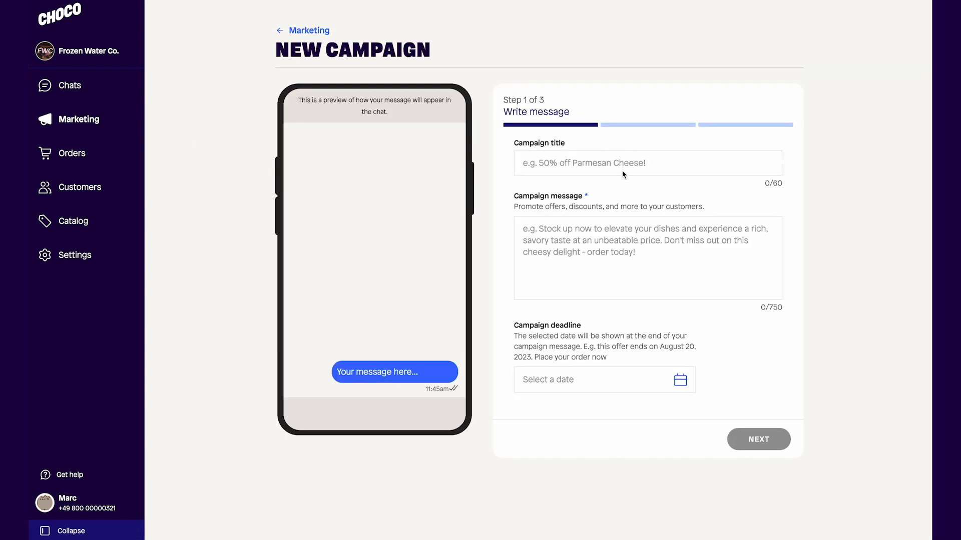
text(Kumquat Sale)
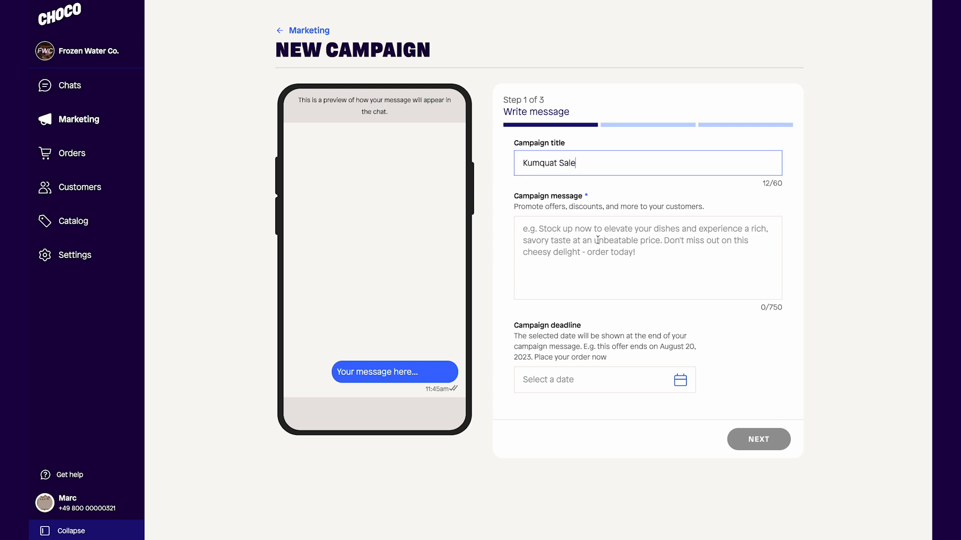
text(Beautiful Kumquats on sale today! Only $5 a bag)
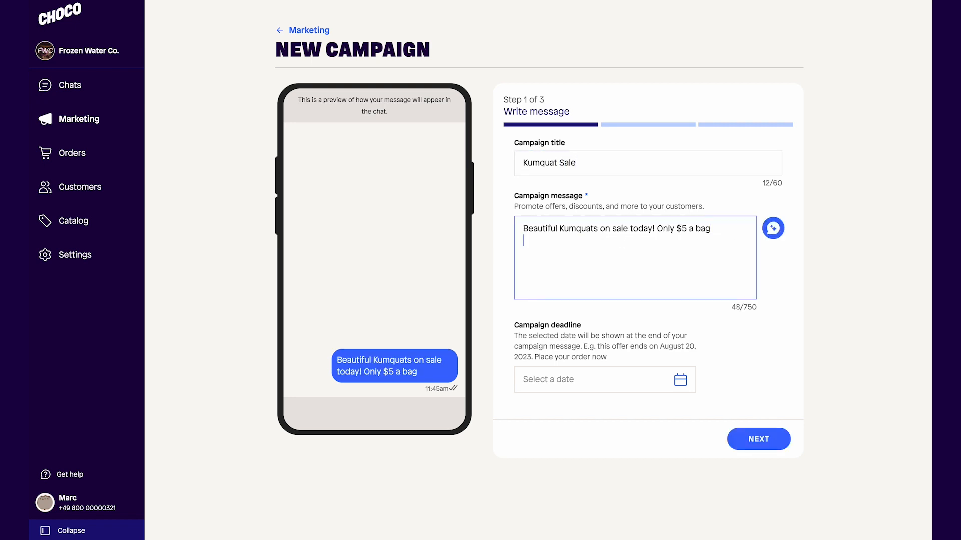
click(604, 379)
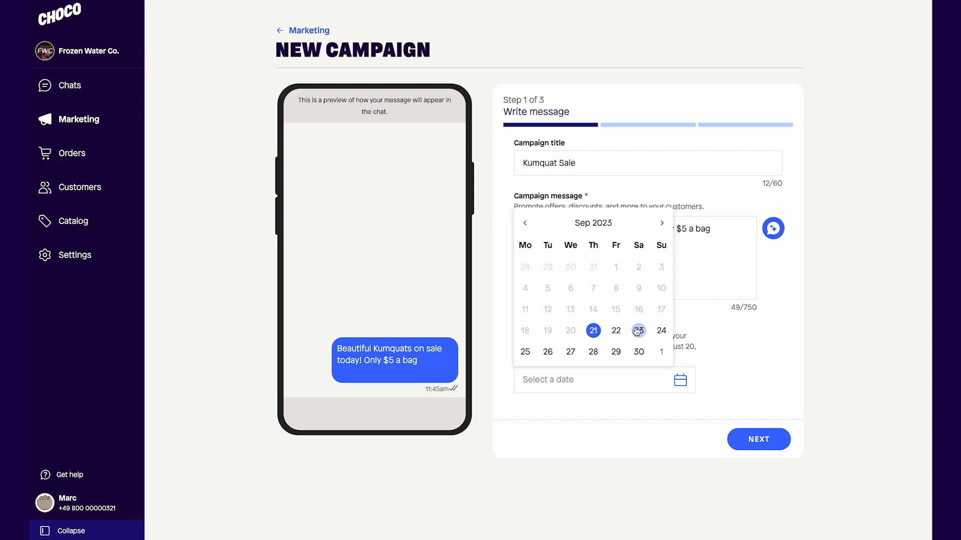
click(638, 331)
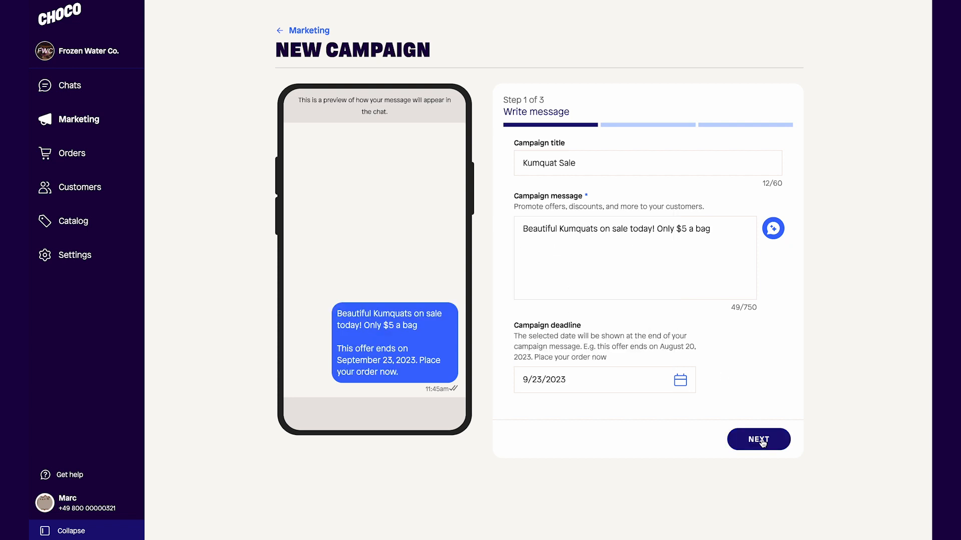
click(758, 439)
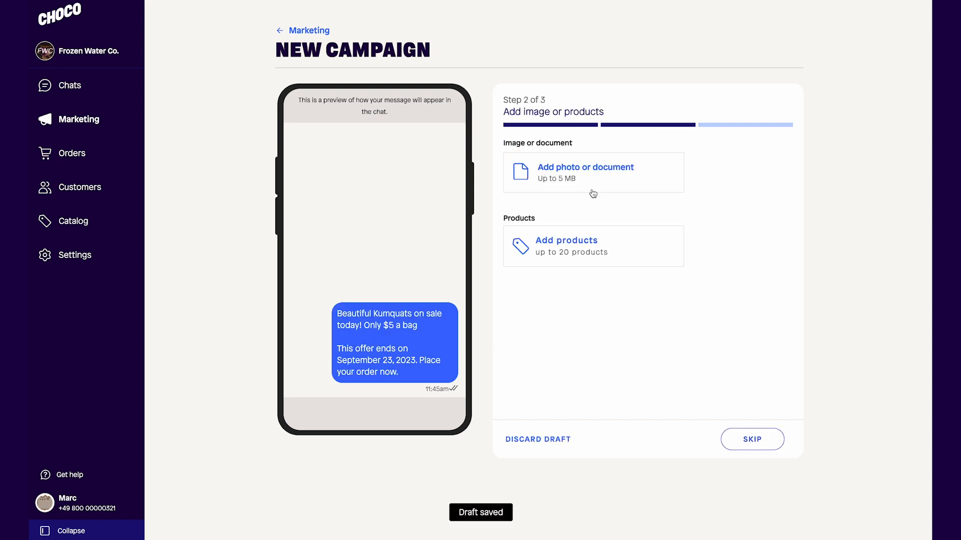
- Attach a kumquat photo and the Kumquats - Naranjilla China product, then proceed to recipient selection
click(583, 167)
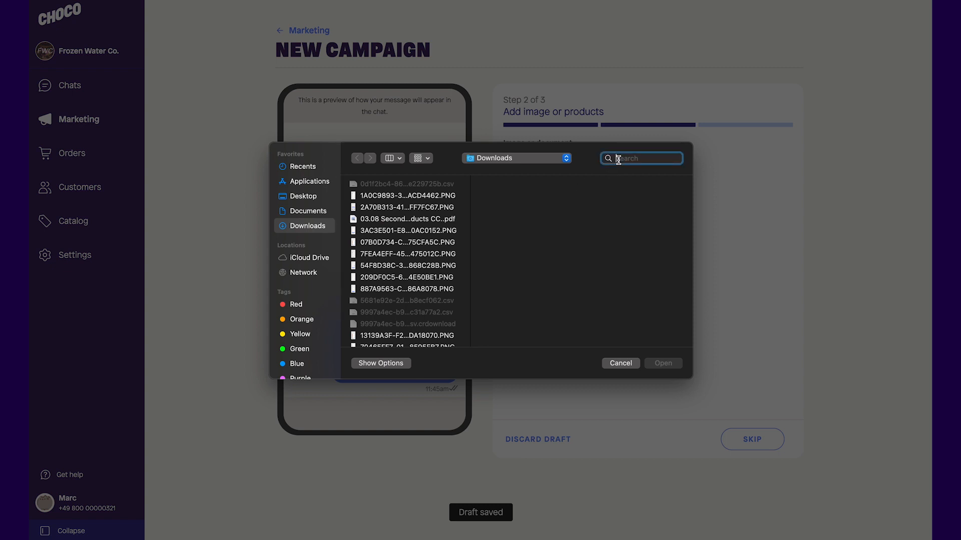
text(kumquat)
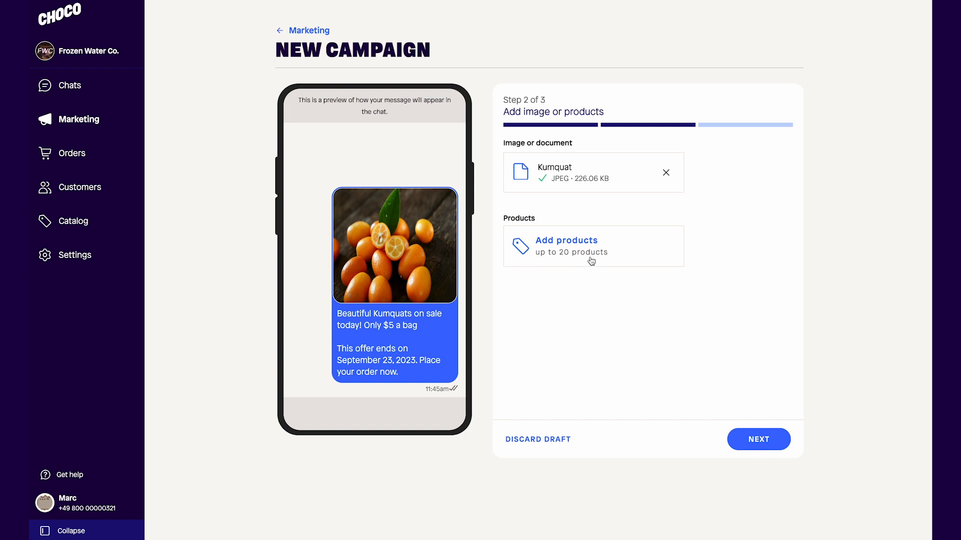
click(565, 240)
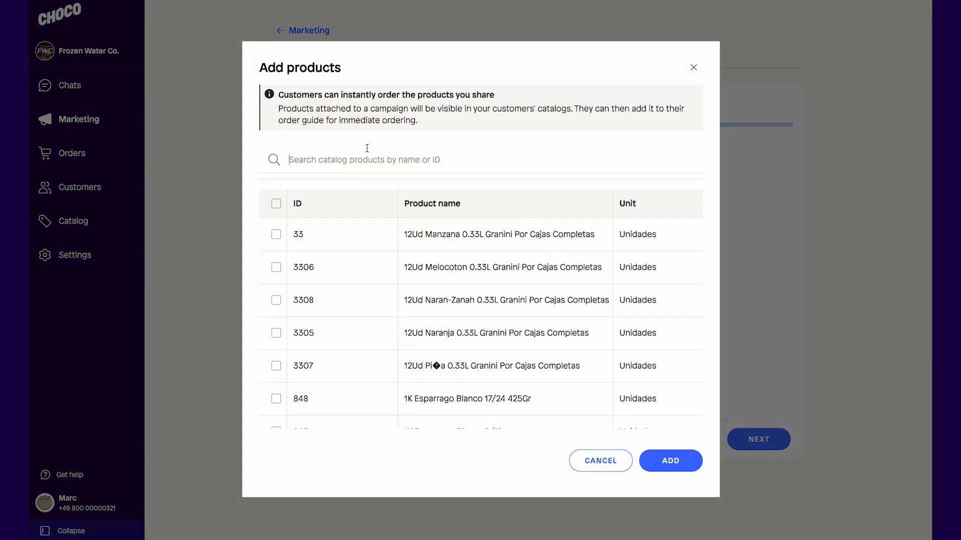
text(kumquat)
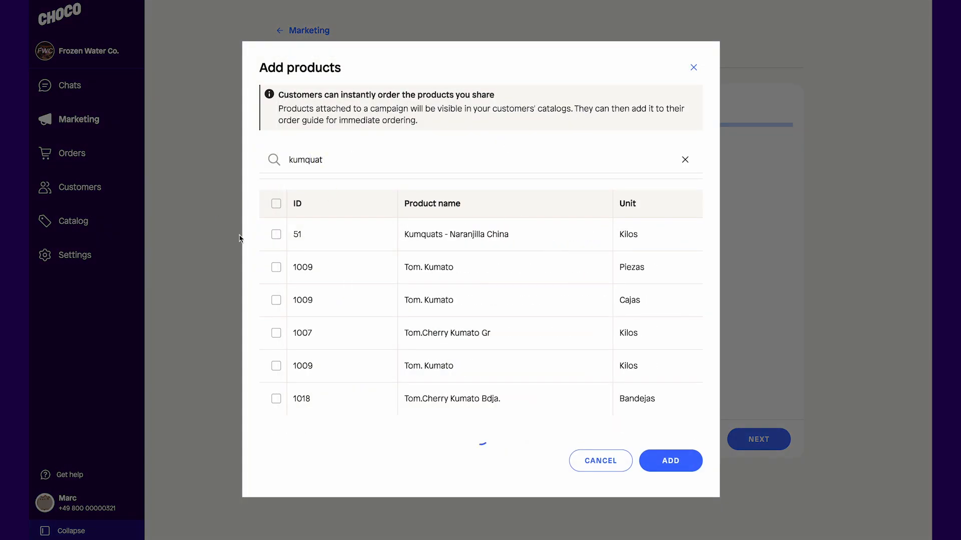
click(276, 233)
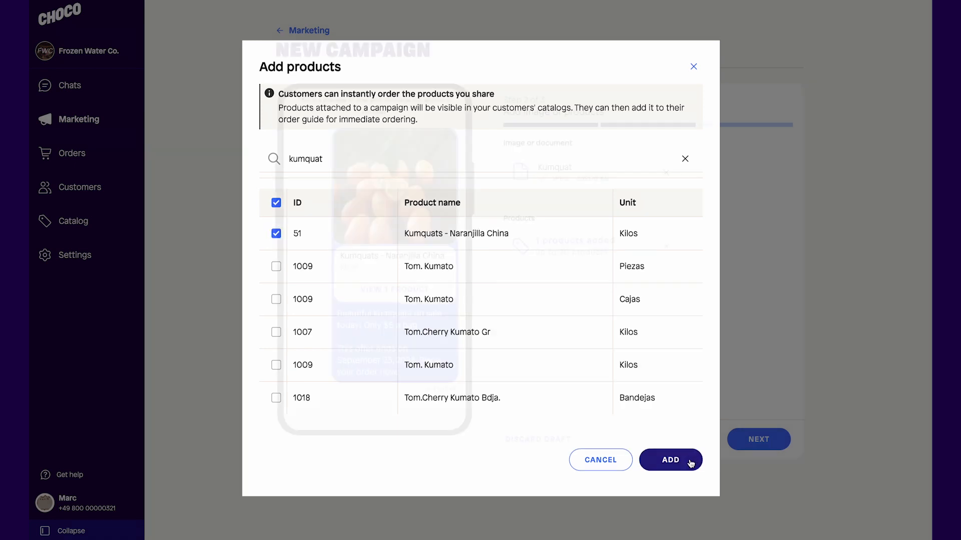
click(669, 460)
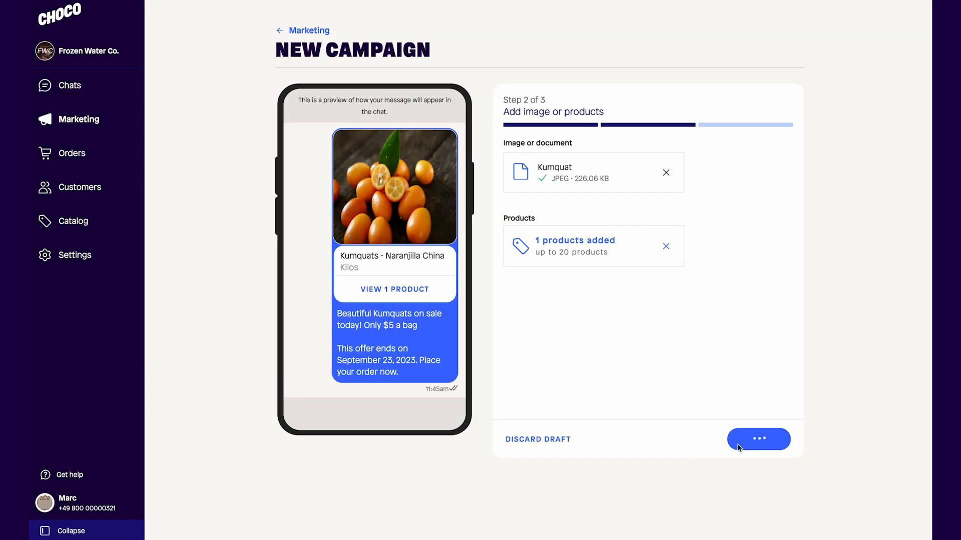
click(758, 439)
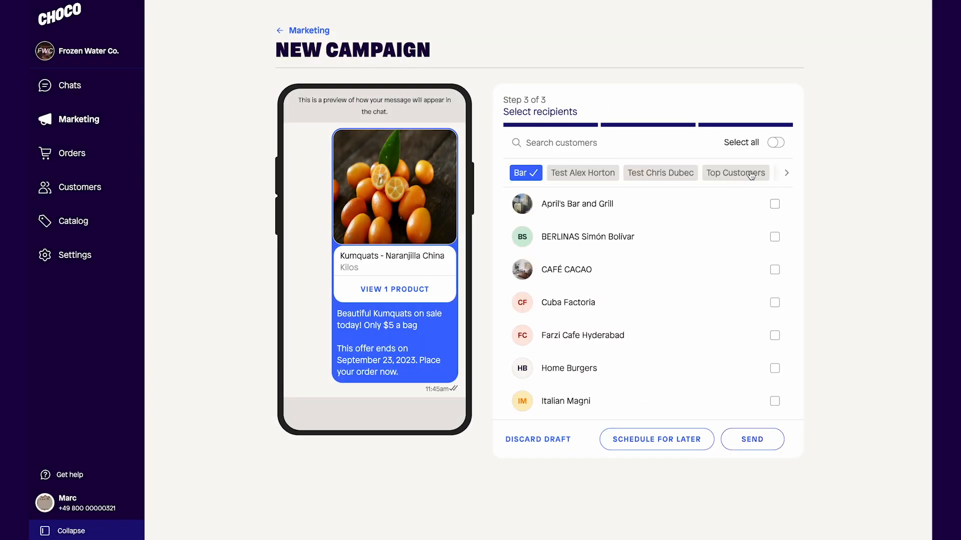
- Schedule the campaign to send at 19:00 on 22 September 2023
click(734, 172)
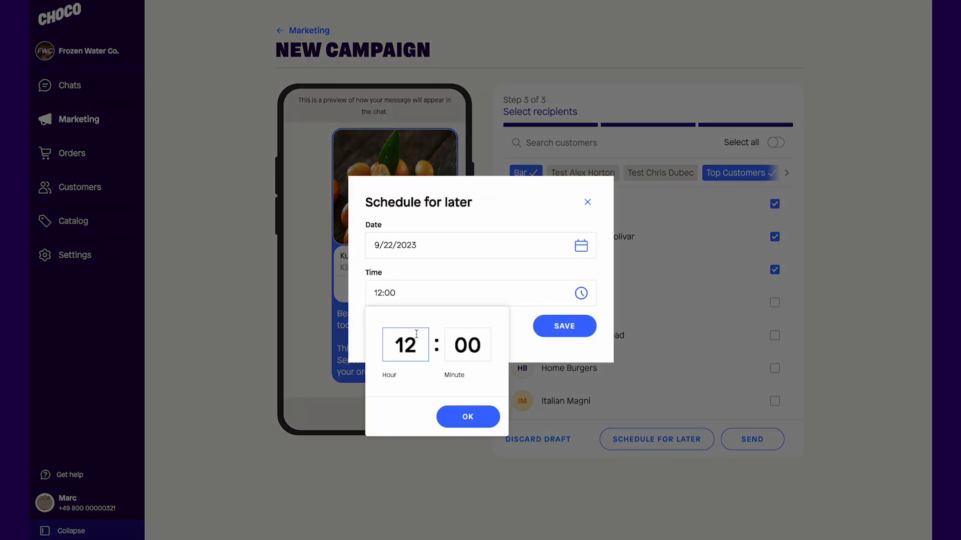
text(19)
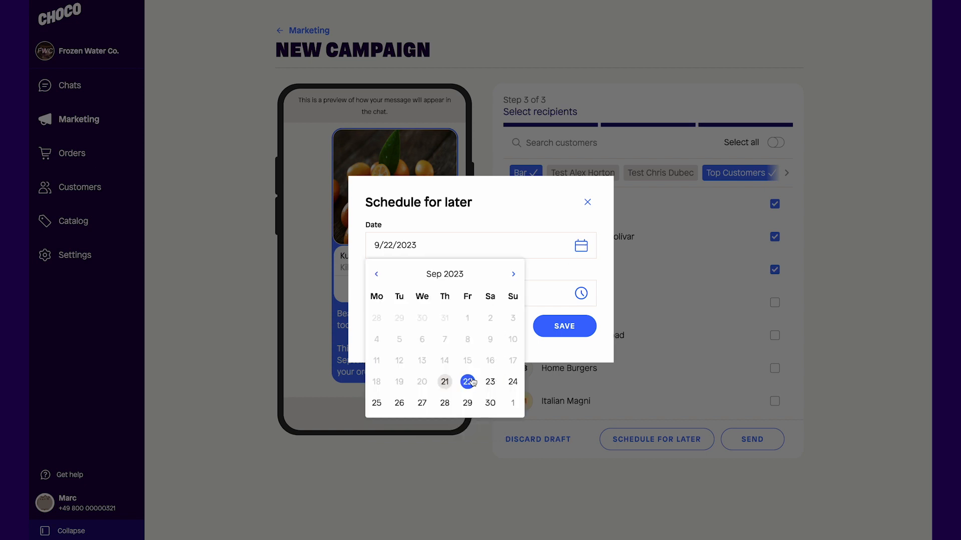
click(467, 381)
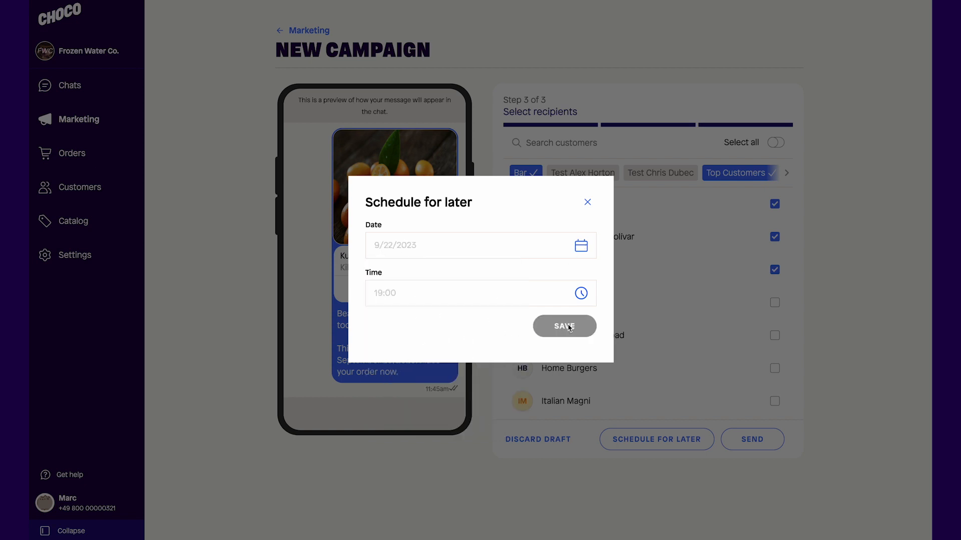
click(563, 325)
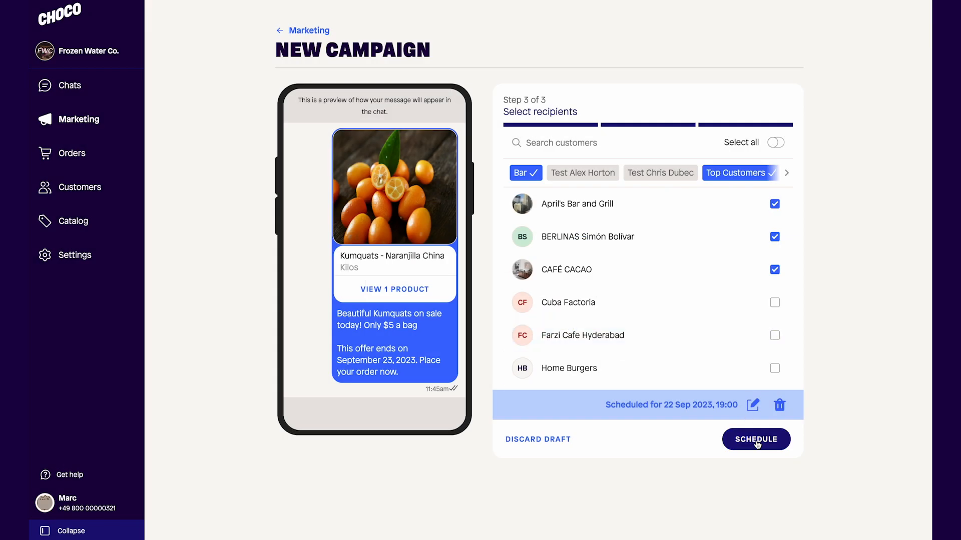
click(755, 440)
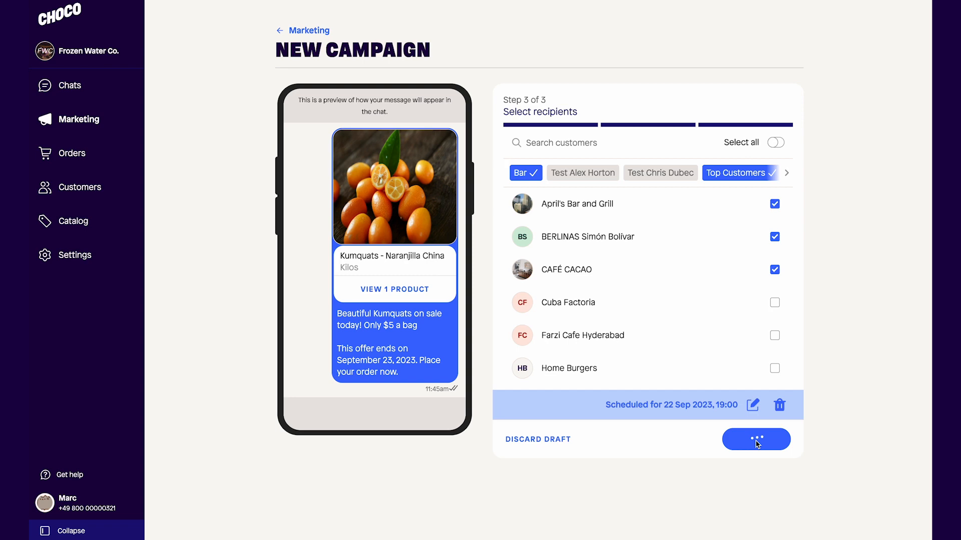
click(755, 440)
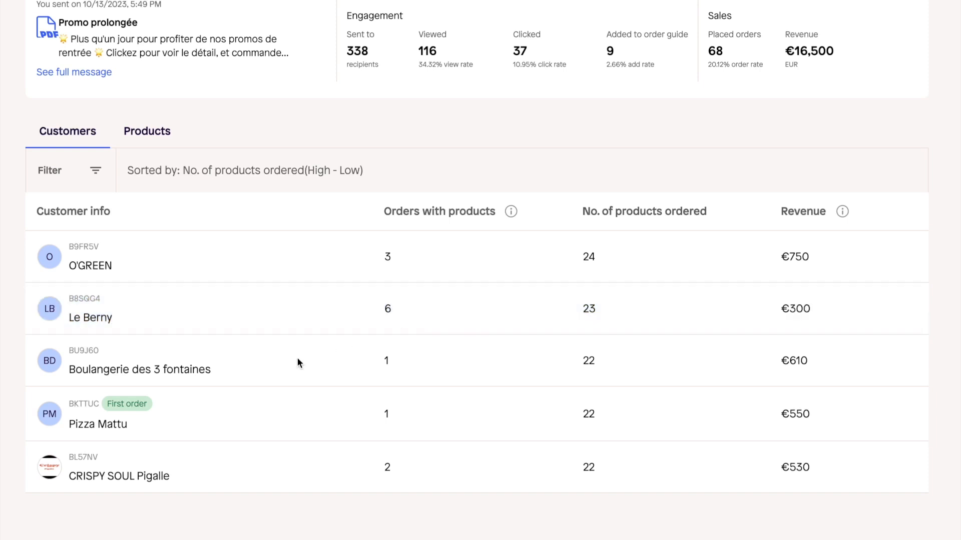
mouse_move(126, 404)
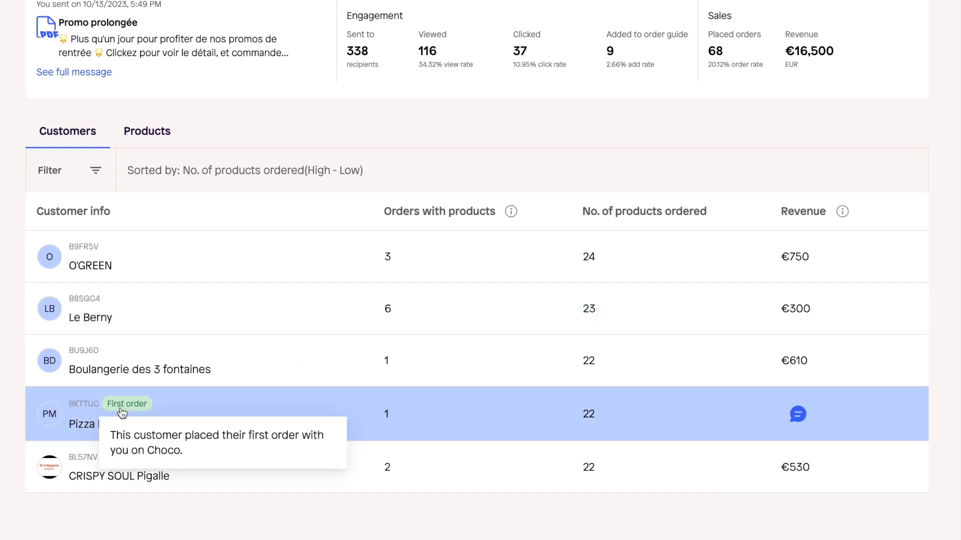
mouse_move(554, 76)
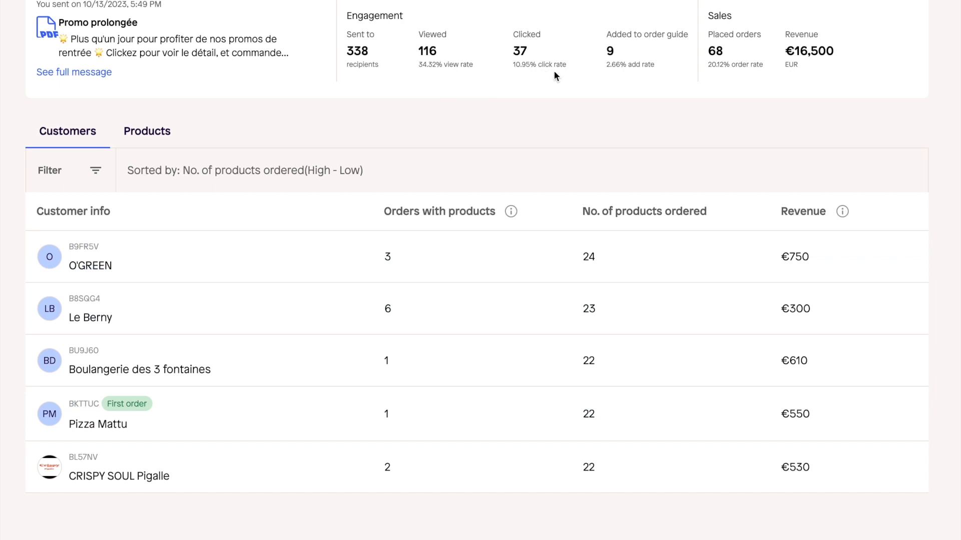
mouse_move(673, 32)
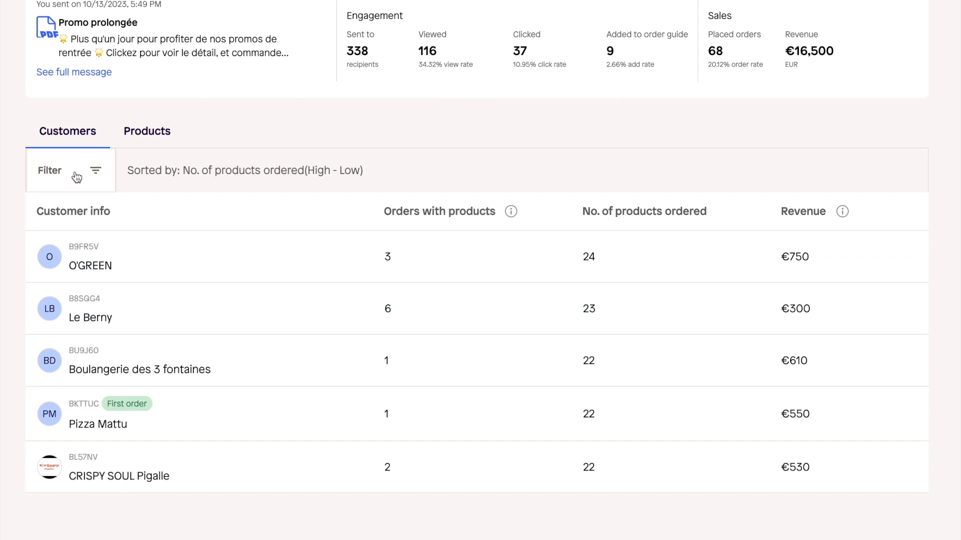
- Filter the campaign's customer list to non-ordering recipients and start a chat with Eat's Time
click(69, 170)
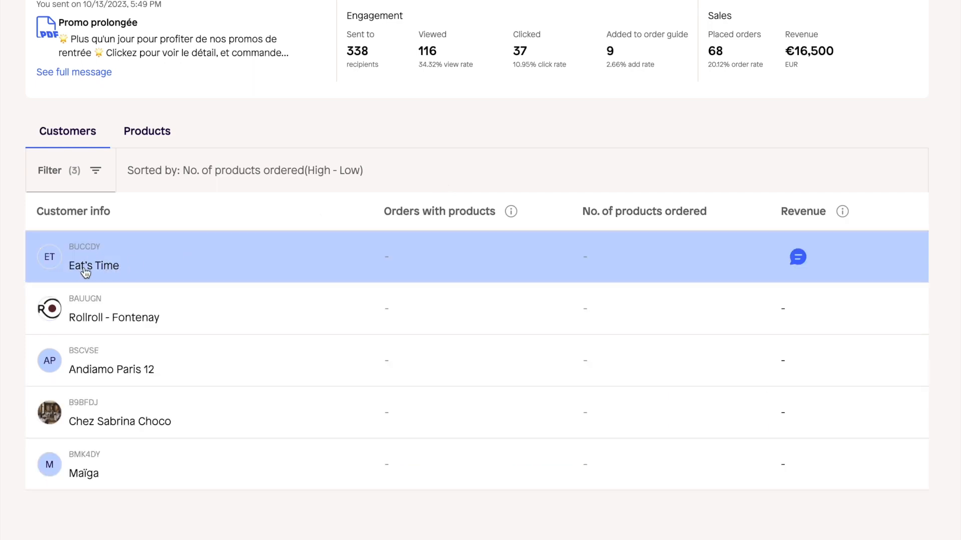
mouse_move(797, 258)
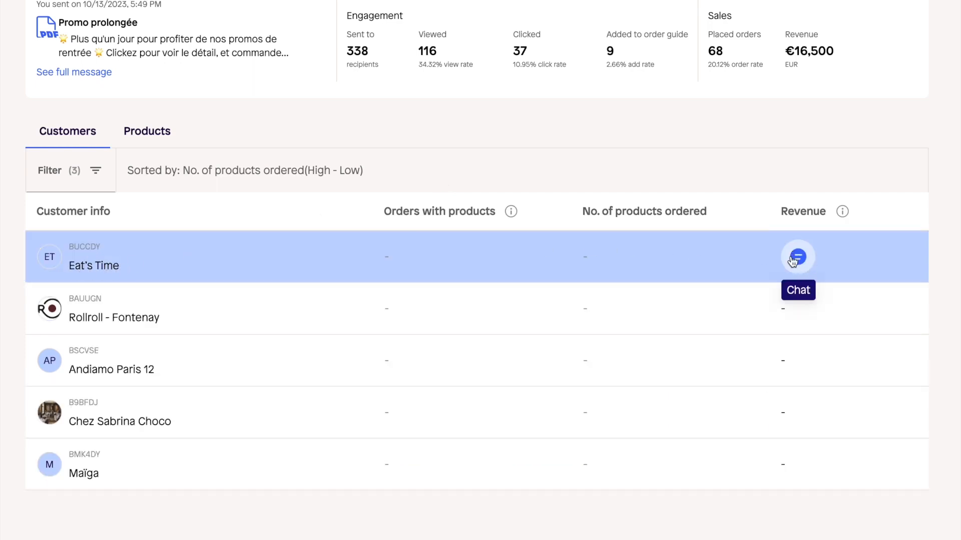
click(146, 131)
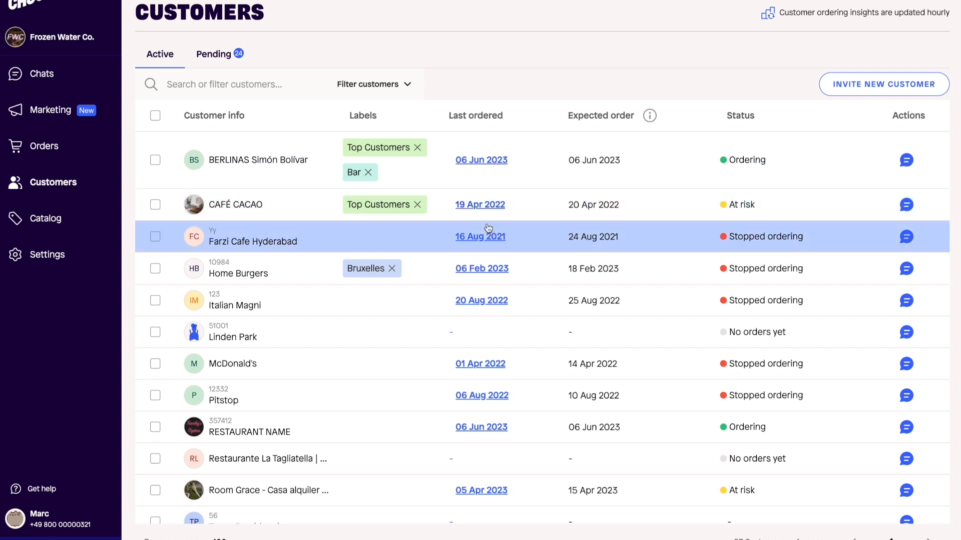
mouse_move(609, 242)
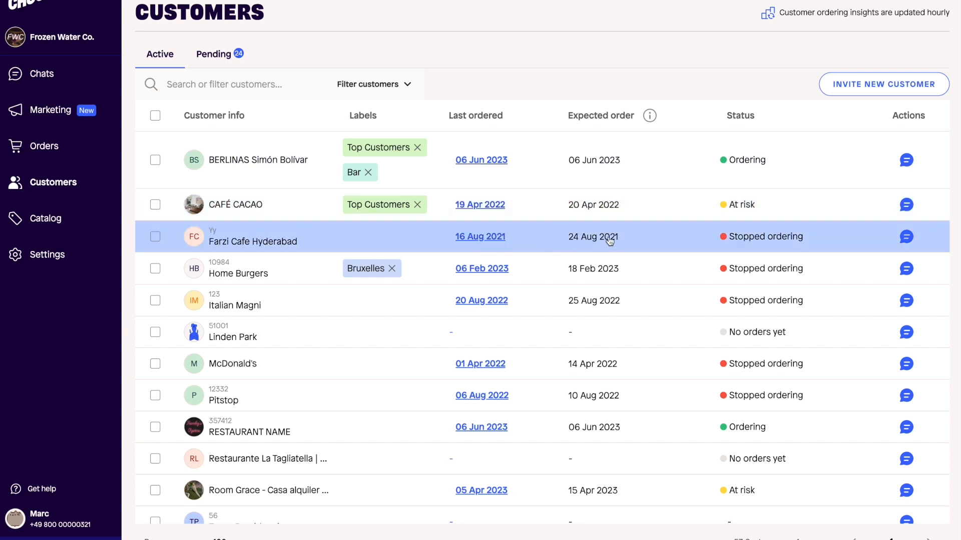
mouse_move(729, 237)
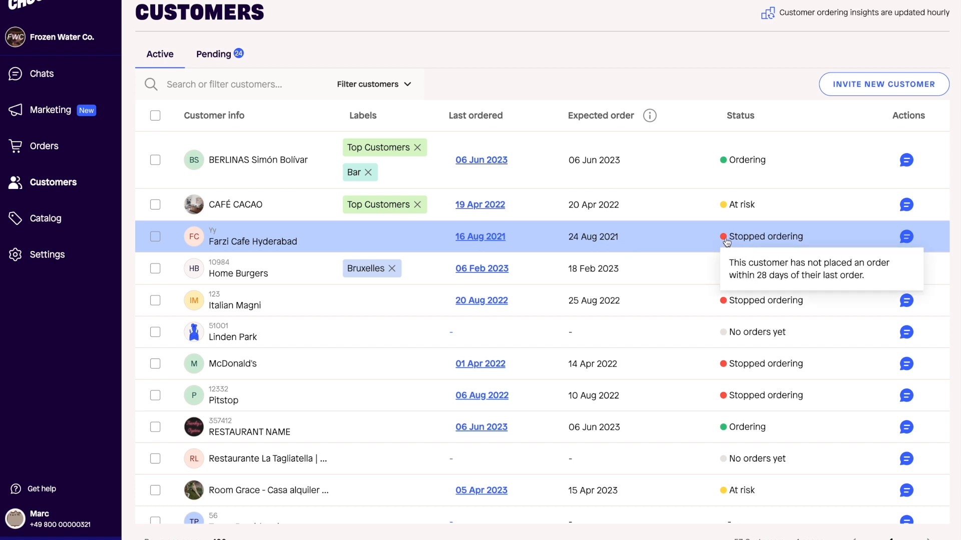
mouse_move(853, 245)
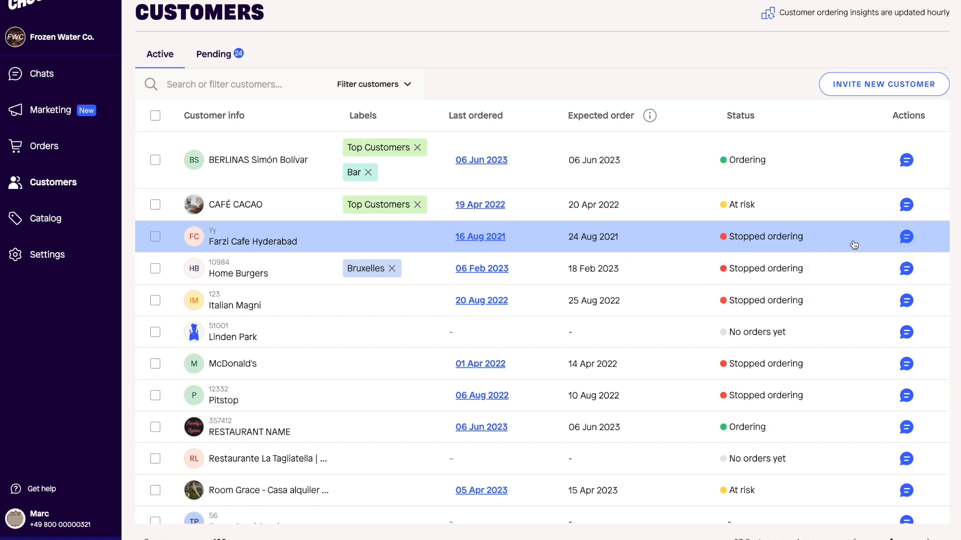